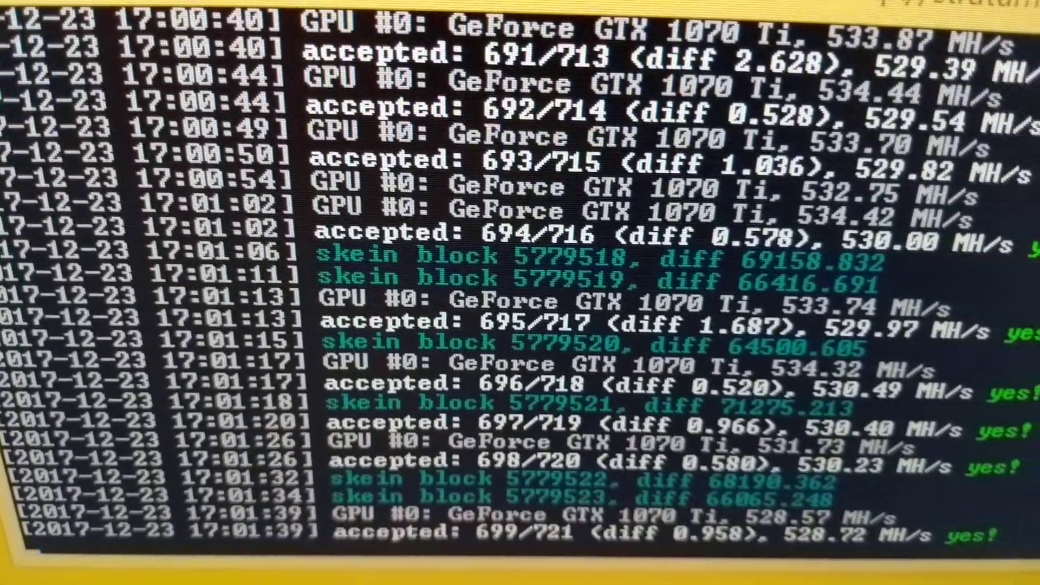
{"action": "scroll", "scroll_direction": "down", "scroll_amount": 3}
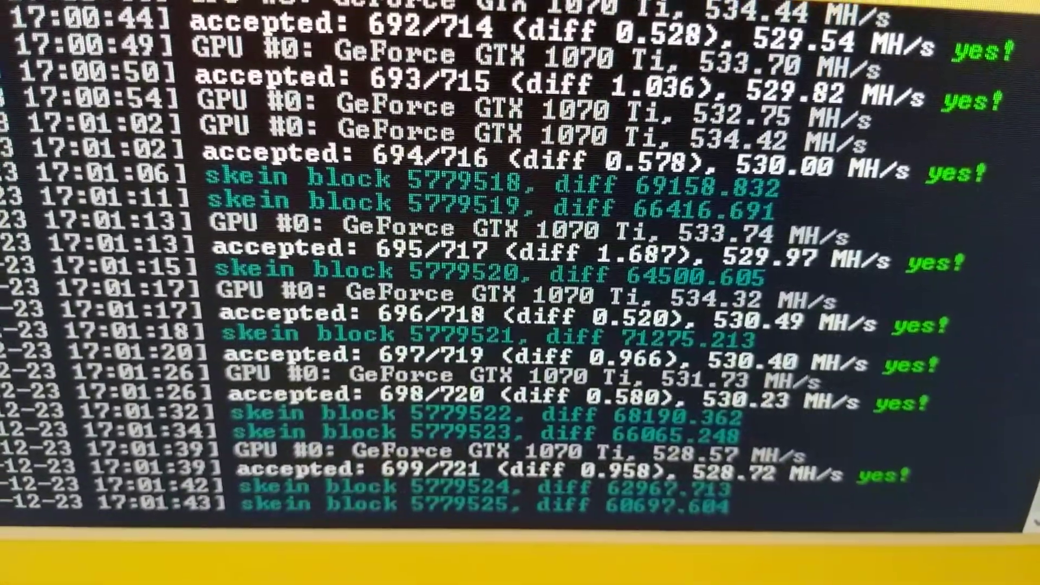
{"action": "scroll", "scroll_direction": "down", "scroll_amount": 3}
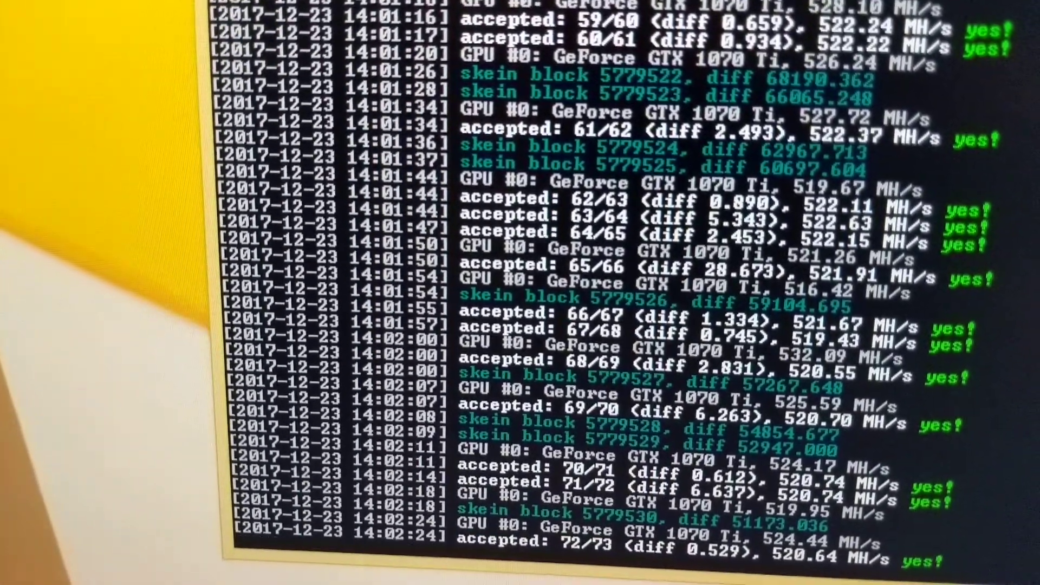
{"action": "scroll", "scroll_direction": "down", "scroll_amount": 3}
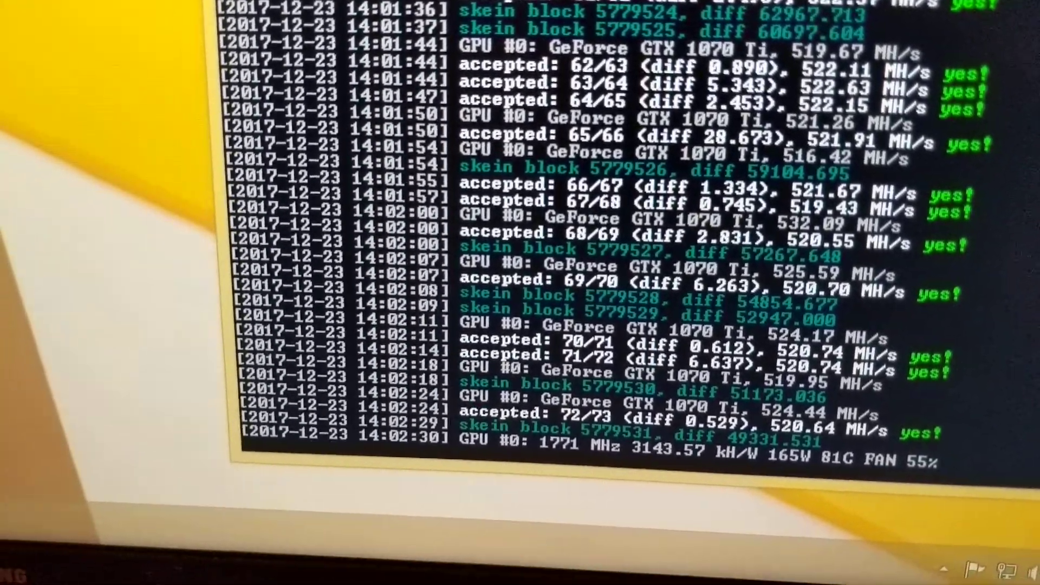
{"action": "scroll", "scroll_direction": "down", "scroll_amount": 3}
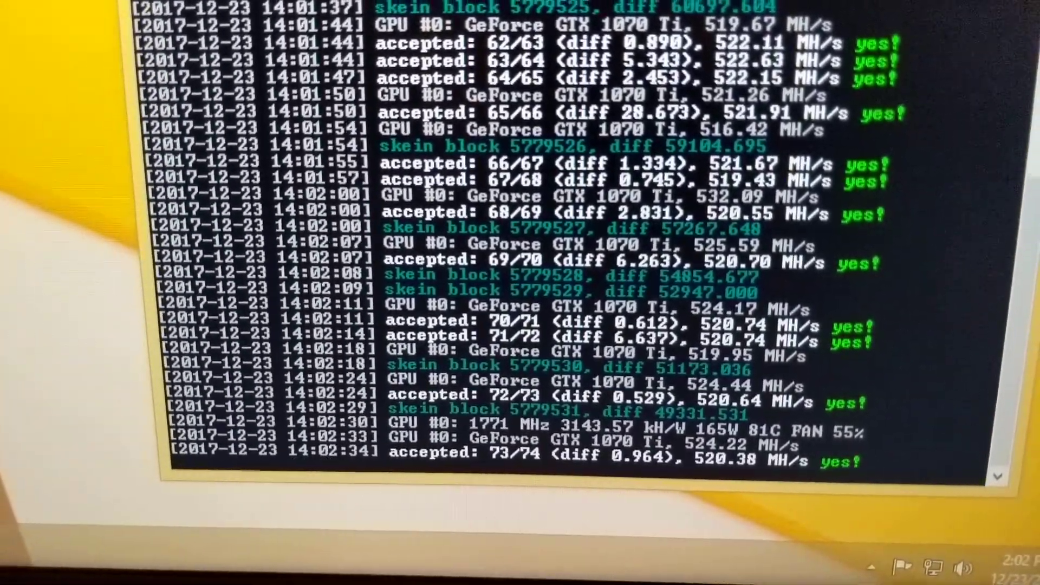
{"action": "scroll", "scroll_direction": "down", "scroll_amount": 3}
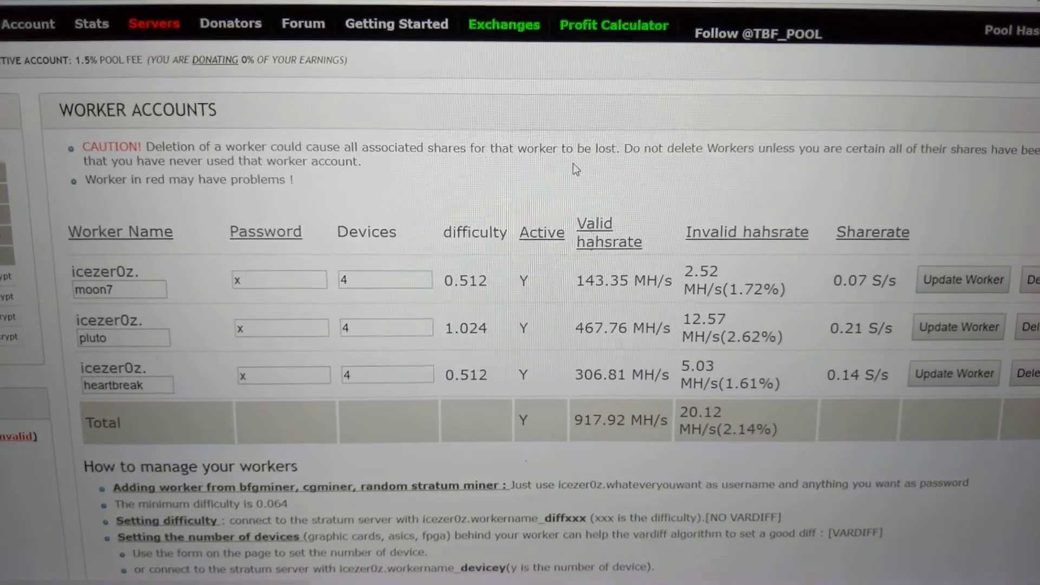
{"action": "scroll", "scroll_direction": "down", "scroll_amount": 3}
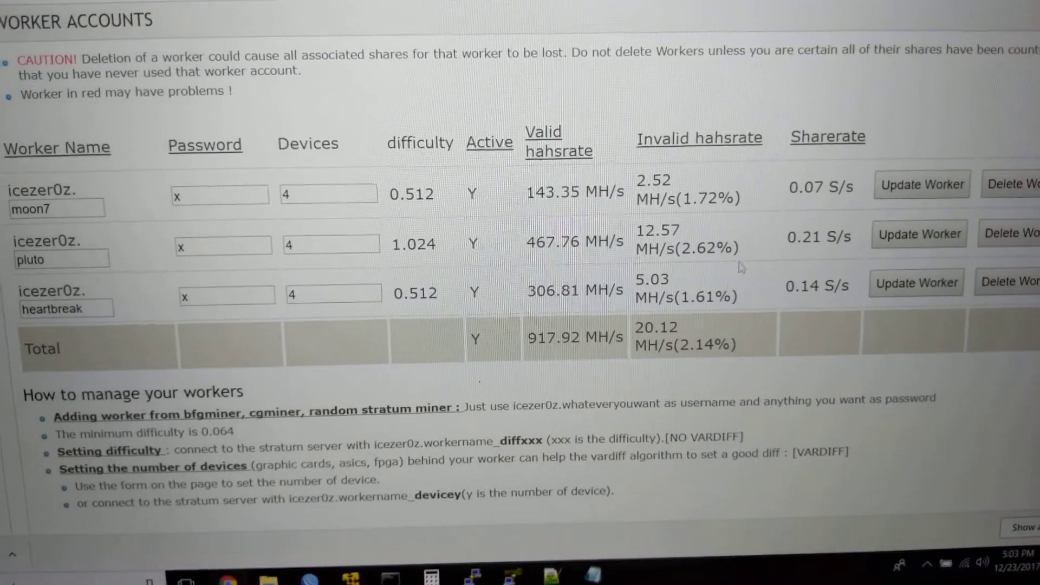
{"action": "scroll", "scroll_direction": "down", "scroll_amount": 3}
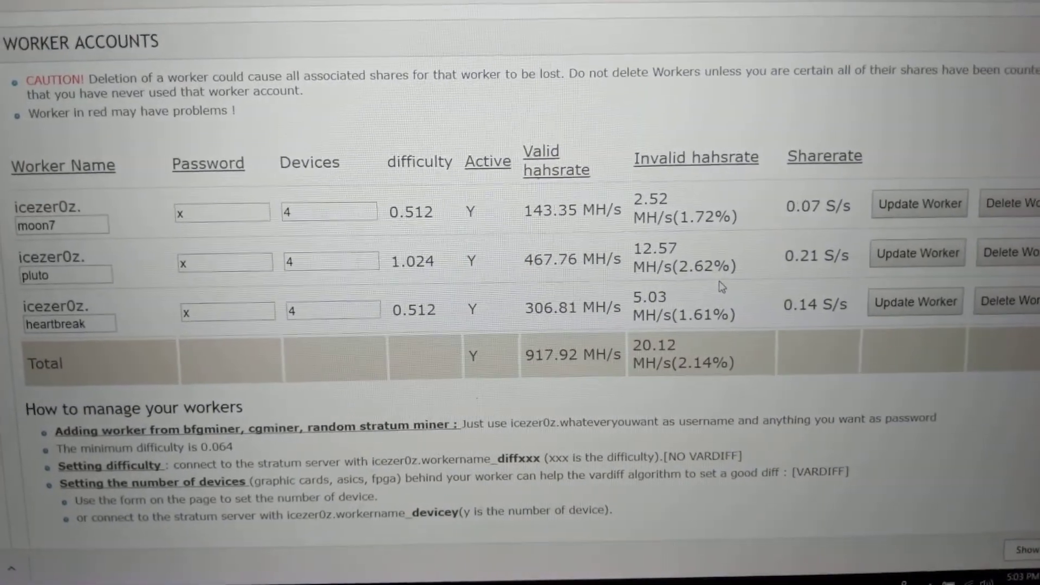